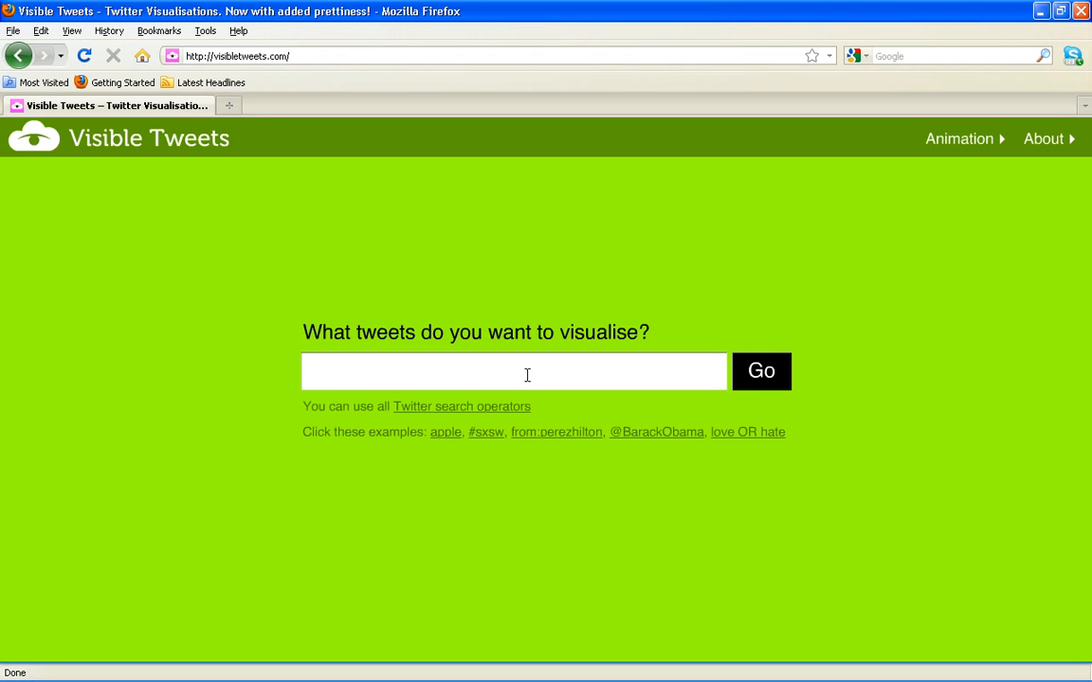
# Search Visible Tweets for 'slidedynamic' so matching tweets begin animating onto the page.
pyautogui.write('slide')
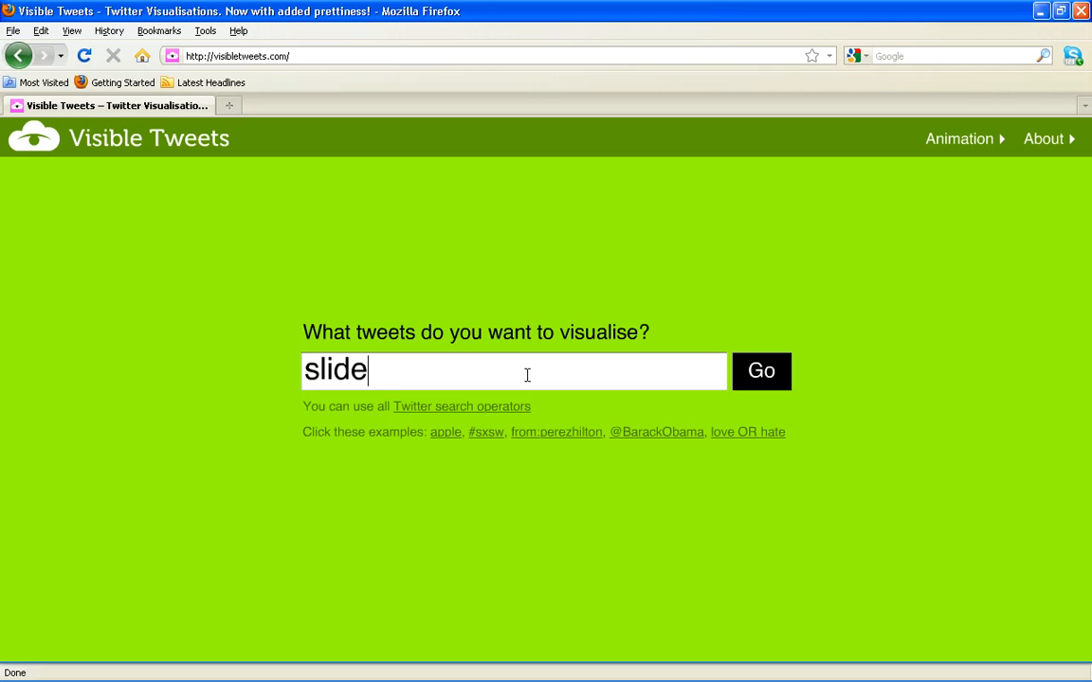
pyautogui.write('dynamic')
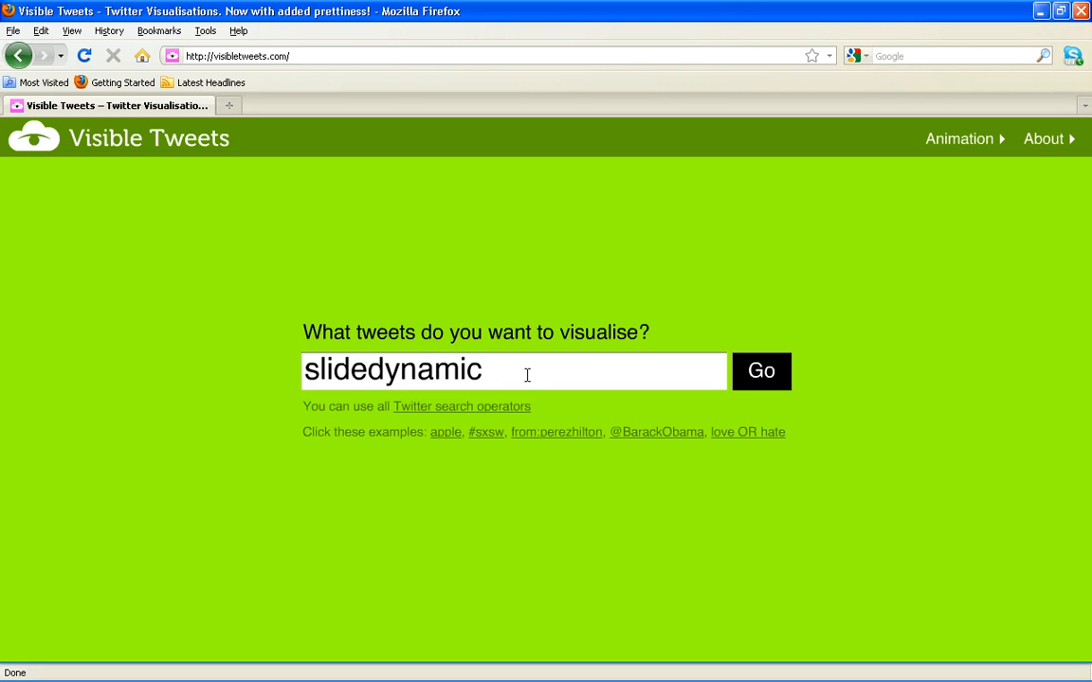
pyautogui.click(762, 370)
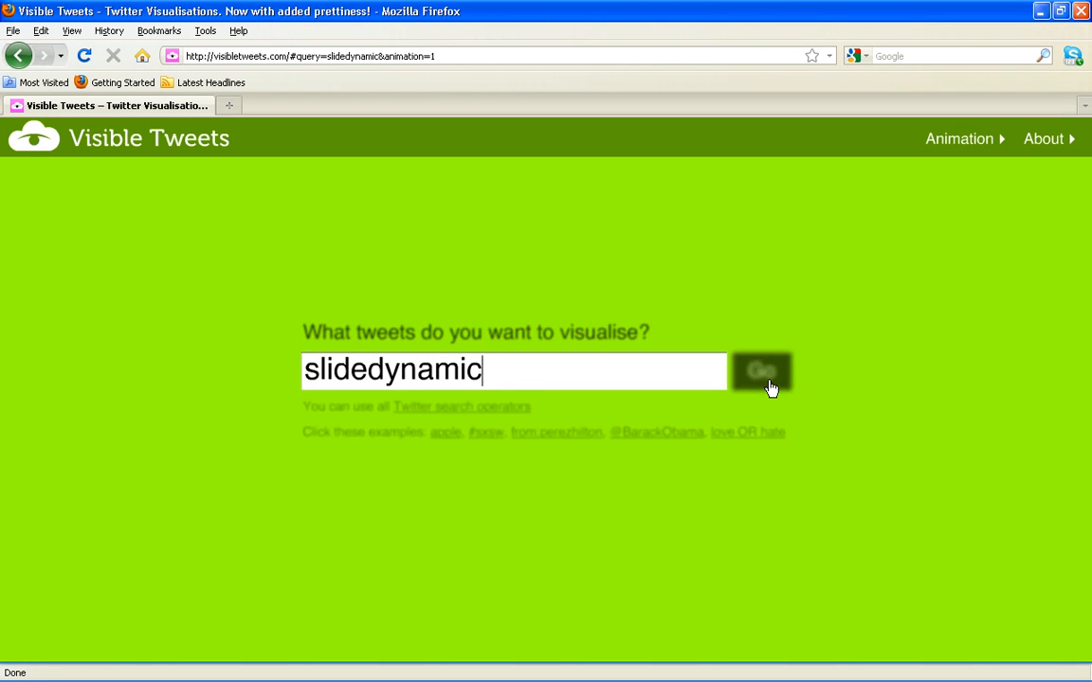
pyautogui.click(762, 370)
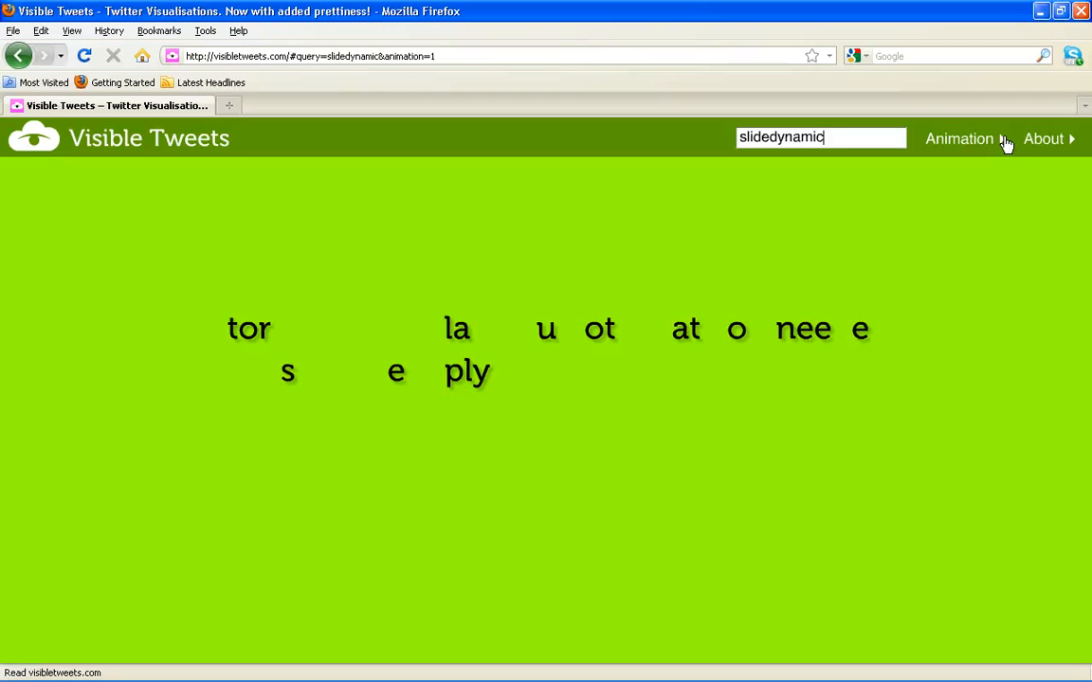
# Cycle the Animation setting through styles, ending on the large-text one-tweet-at-a-time display.
pyautogui.click(957, 138)
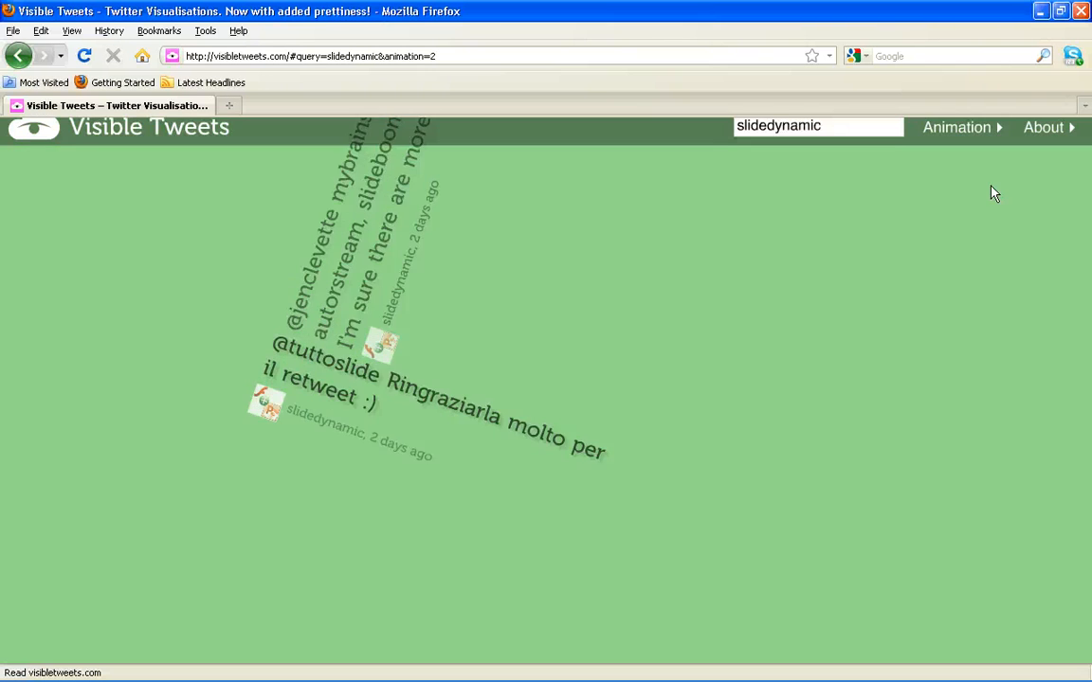
pyautogui.click(956, 127)
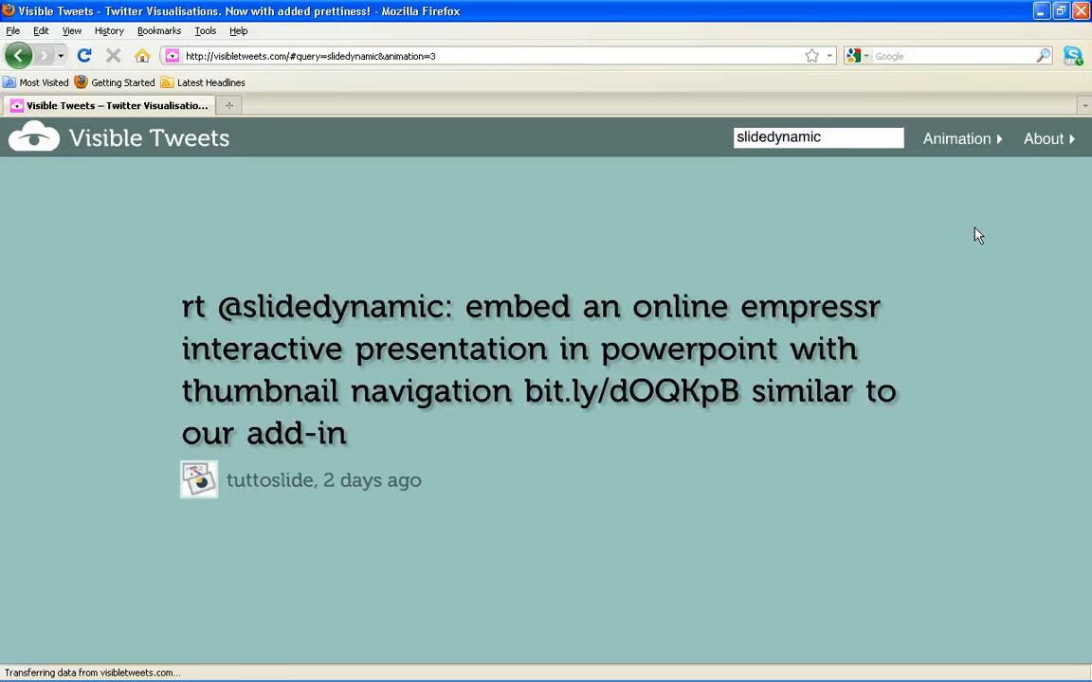
pyautogui.click(819, 137)
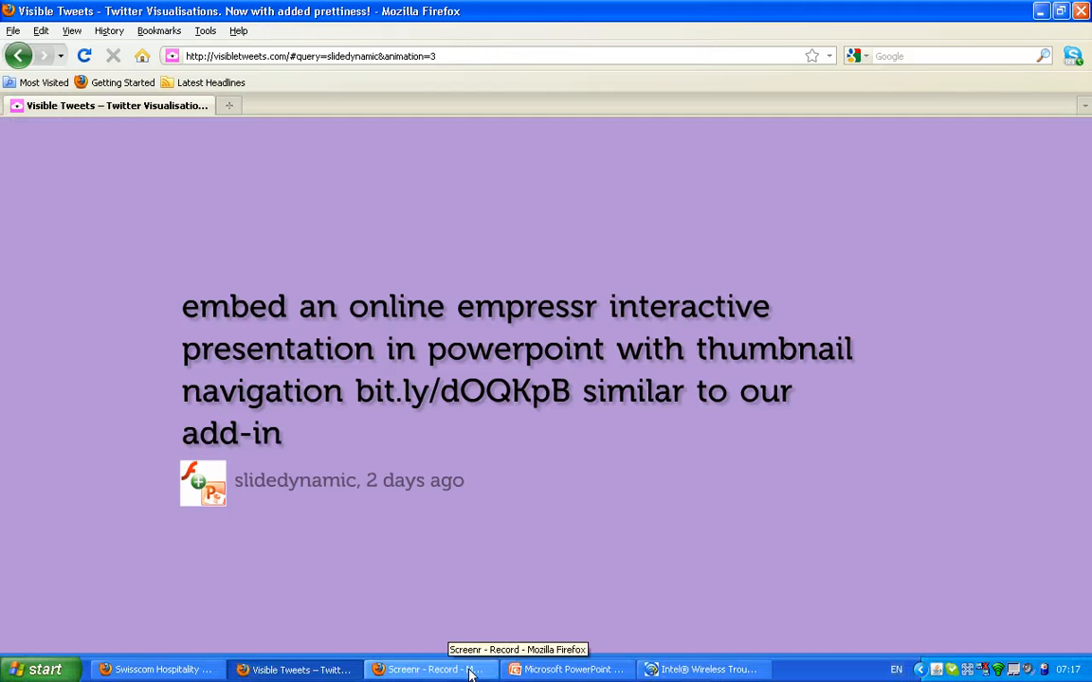
# Bring the presentation forward and add a blank second slide after the Visible Tweets title slide.
pyautogui.click(565, 671)
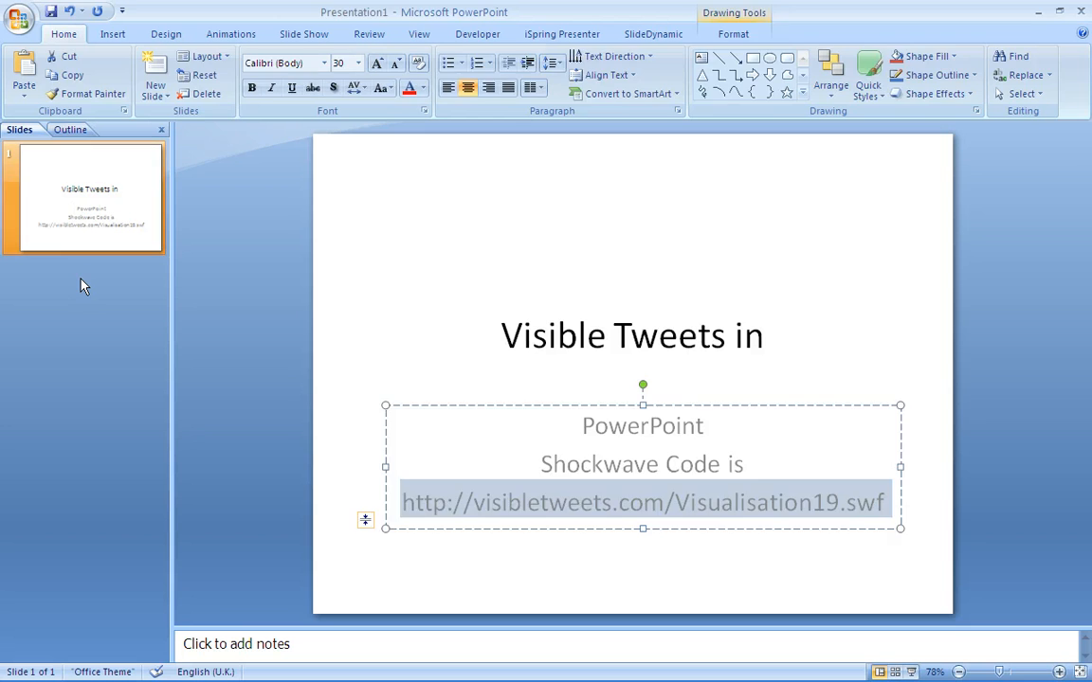
pyautogui.click(155, 74)
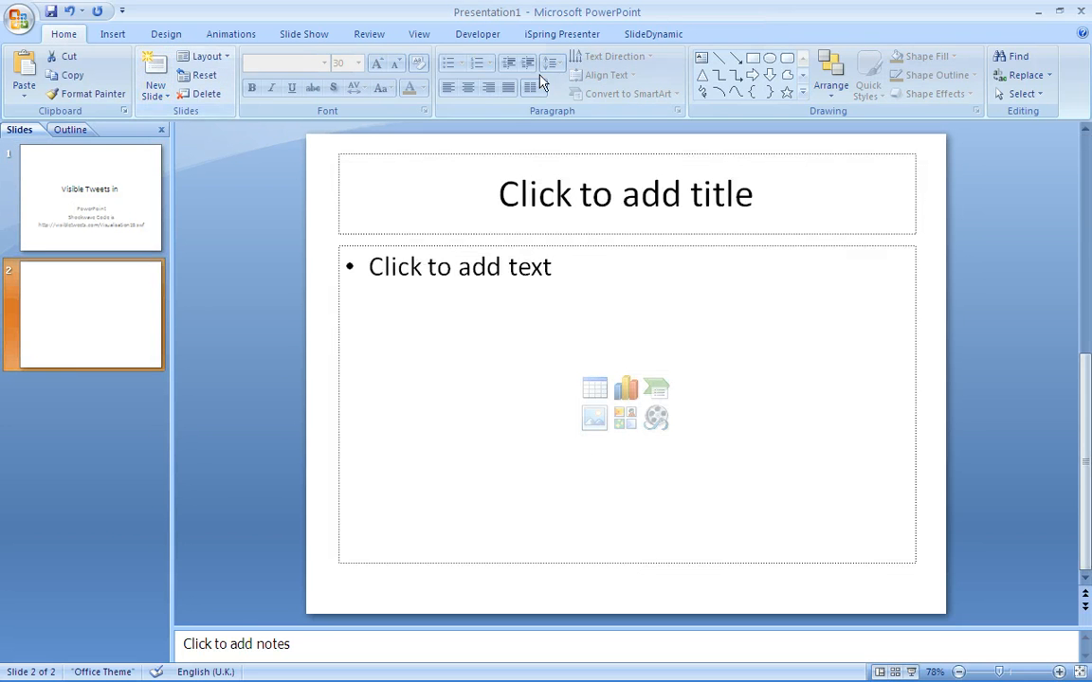
# From the Developer More Controls list, pick the Shockwave Flash Object control.
pyautogui.click(477, 34)
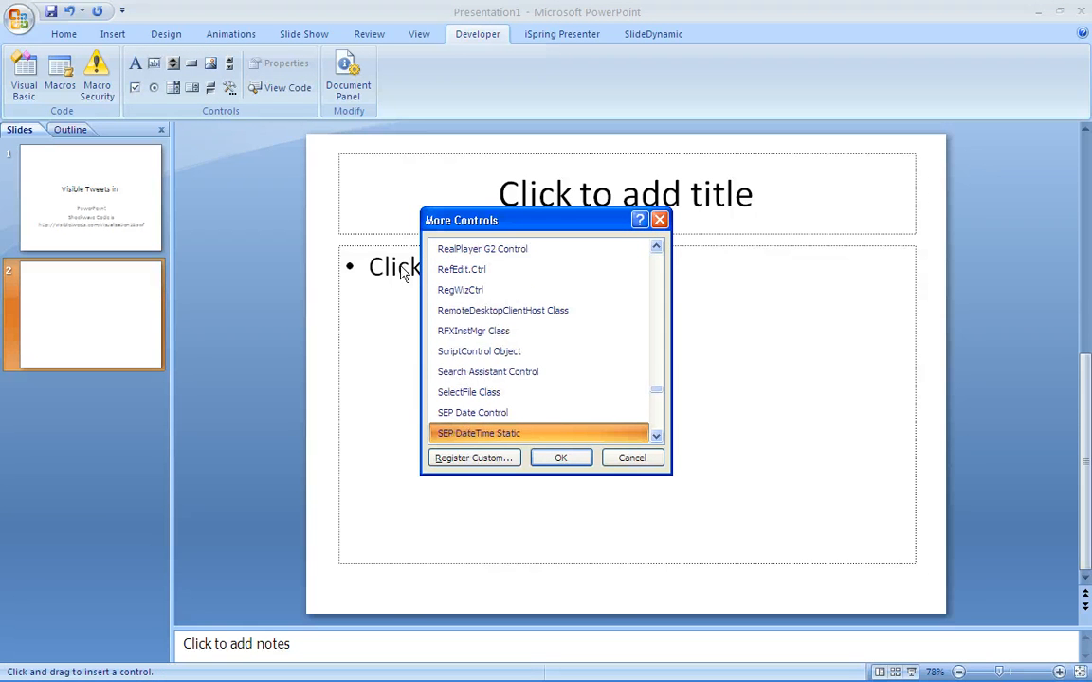
pyautogui.scroll(-3)
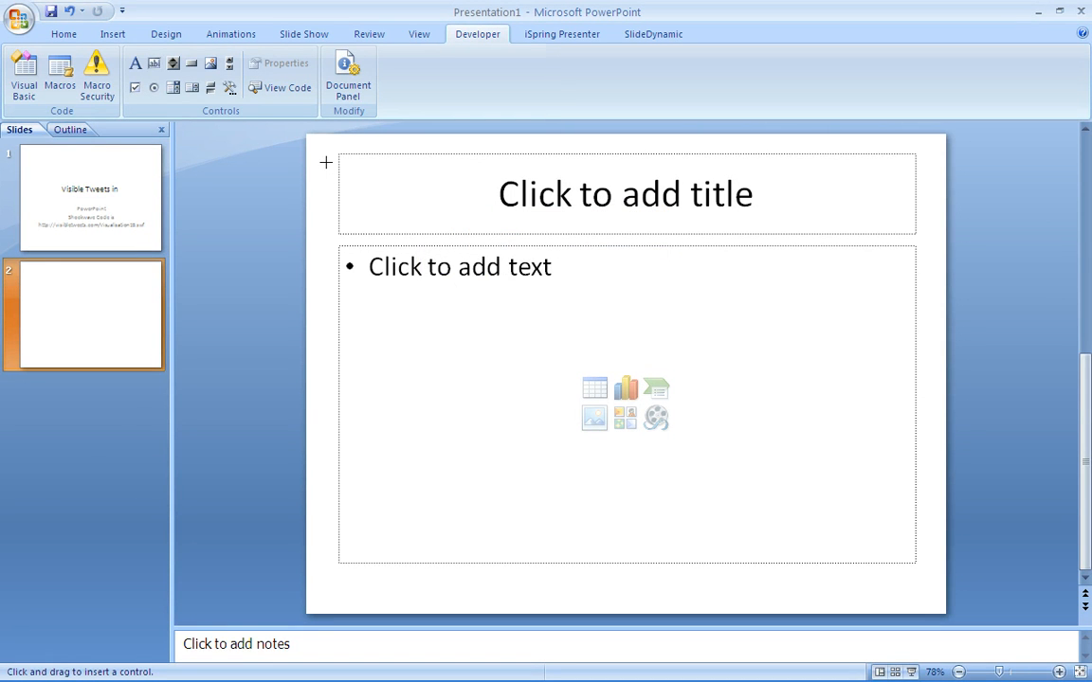
pyautogui.moveTo(326, 163); pyautogui.dragTo(699, 572)
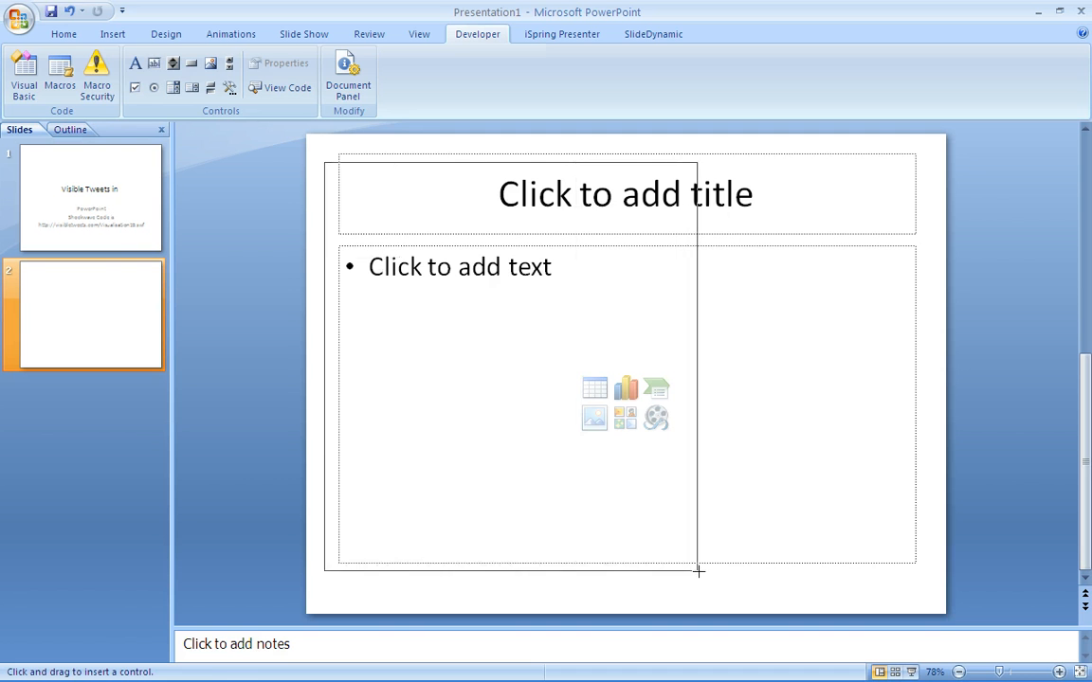
pyautogui.moveTo(324, 161); pyautogui.dragTo(728, 590)
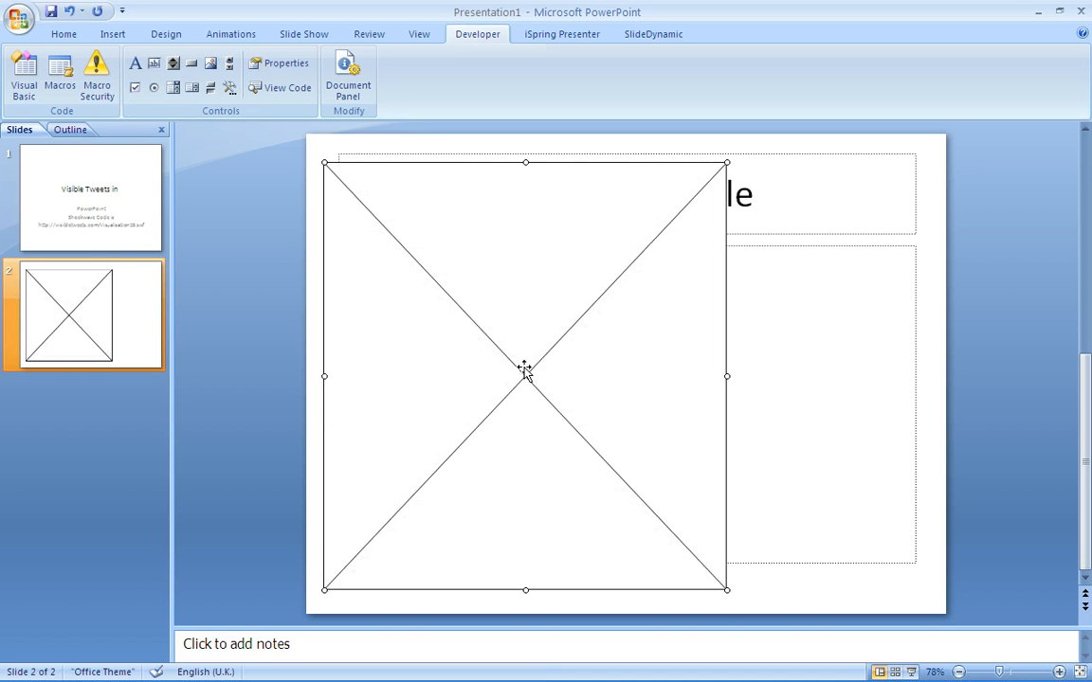
pyautogui.rightClick(527, 369)
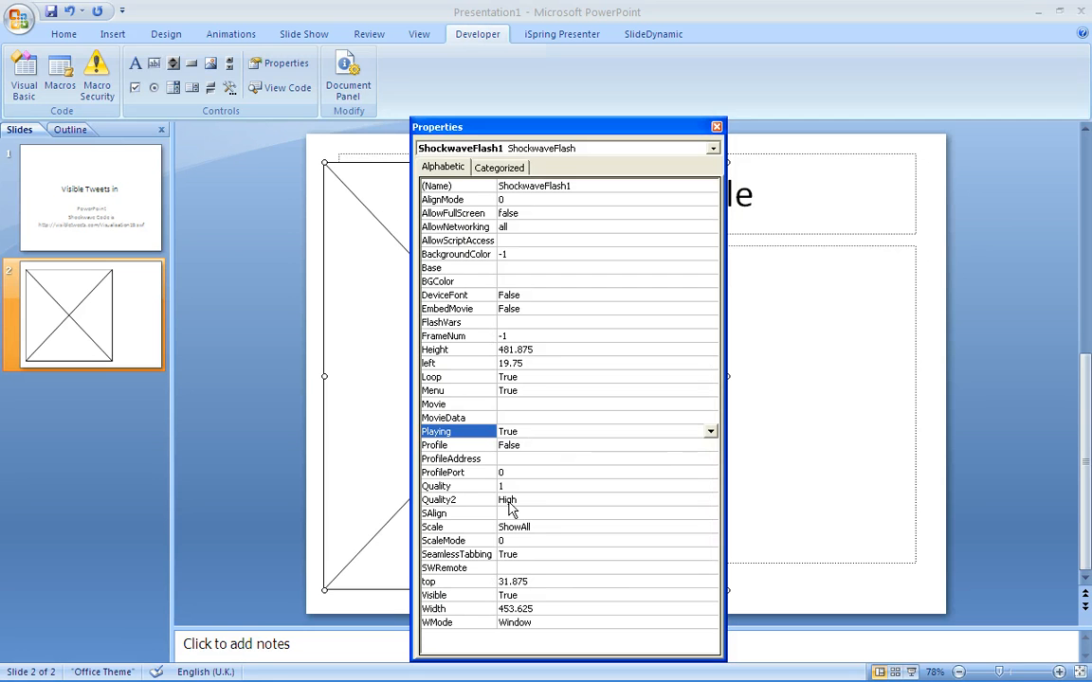
pyautogui.moveTo(500, 413)
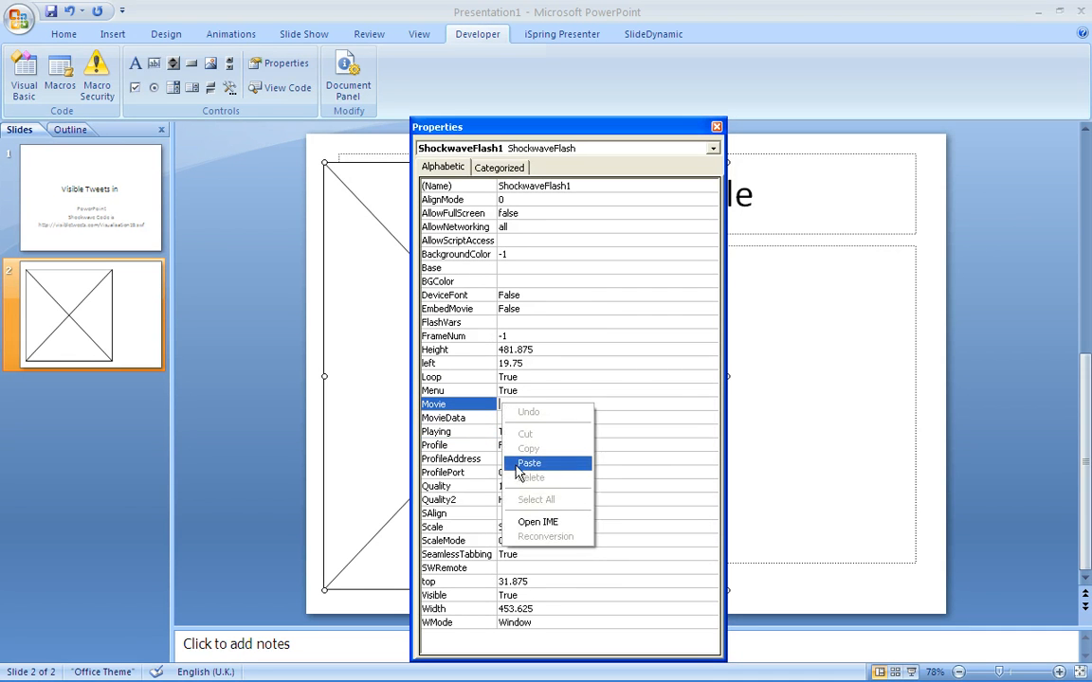
pyautogui.click(529, 462)
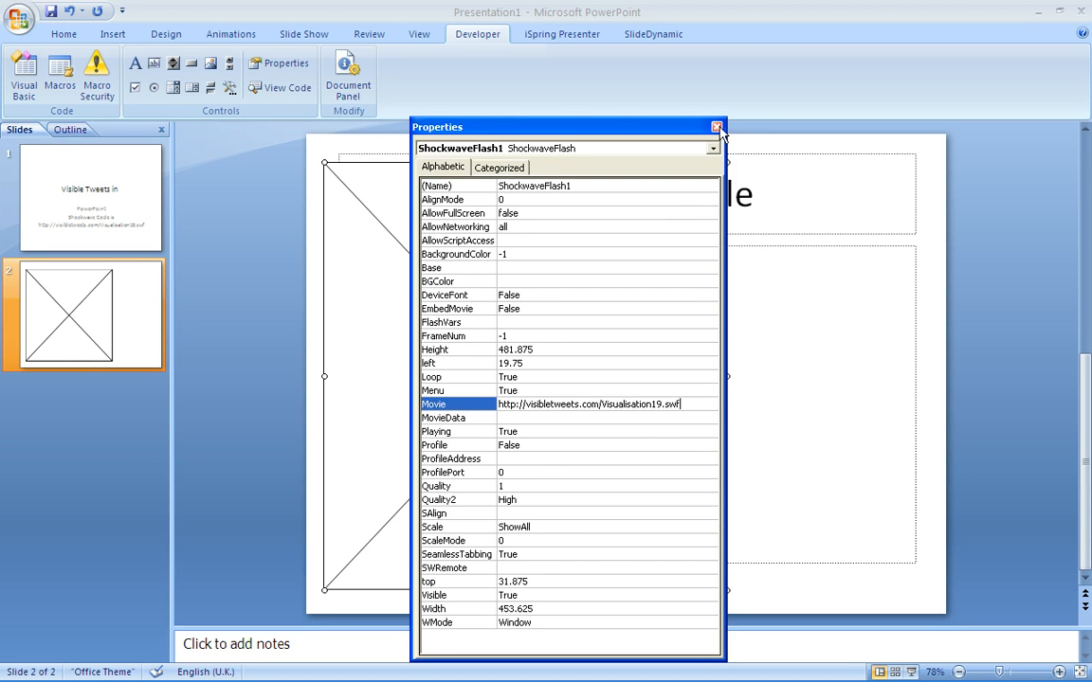
pyautogui.click(717, 125)
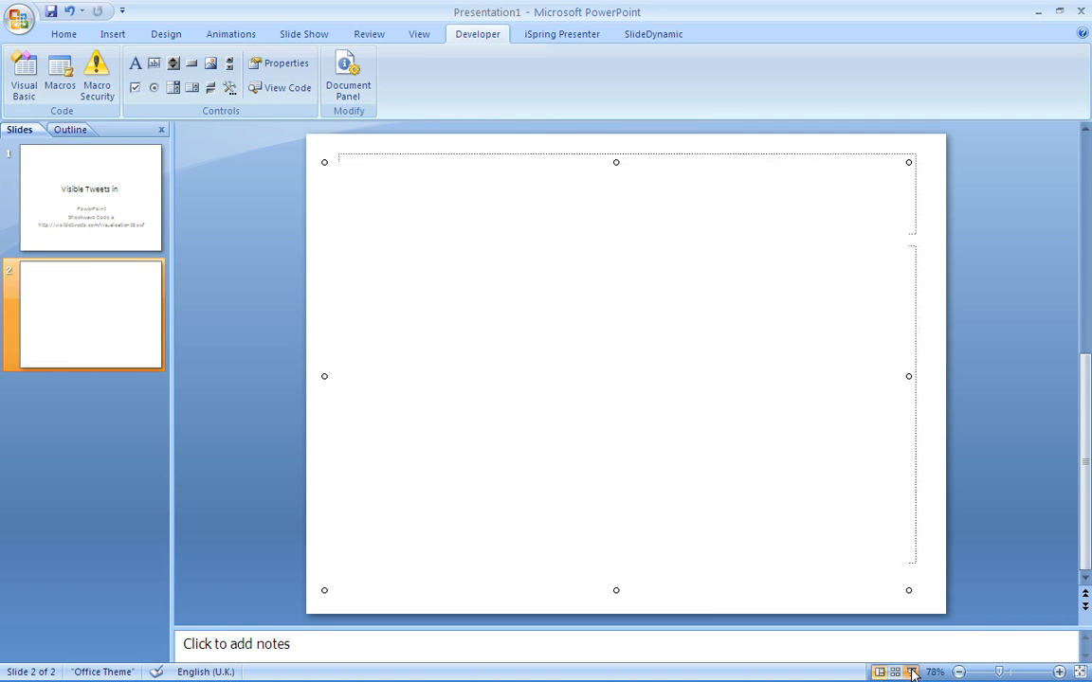
# Run the slideshow and search 'slidedynamic' in the embedded visualisation so tweets start loading.
pyautogui.click(912, 672)
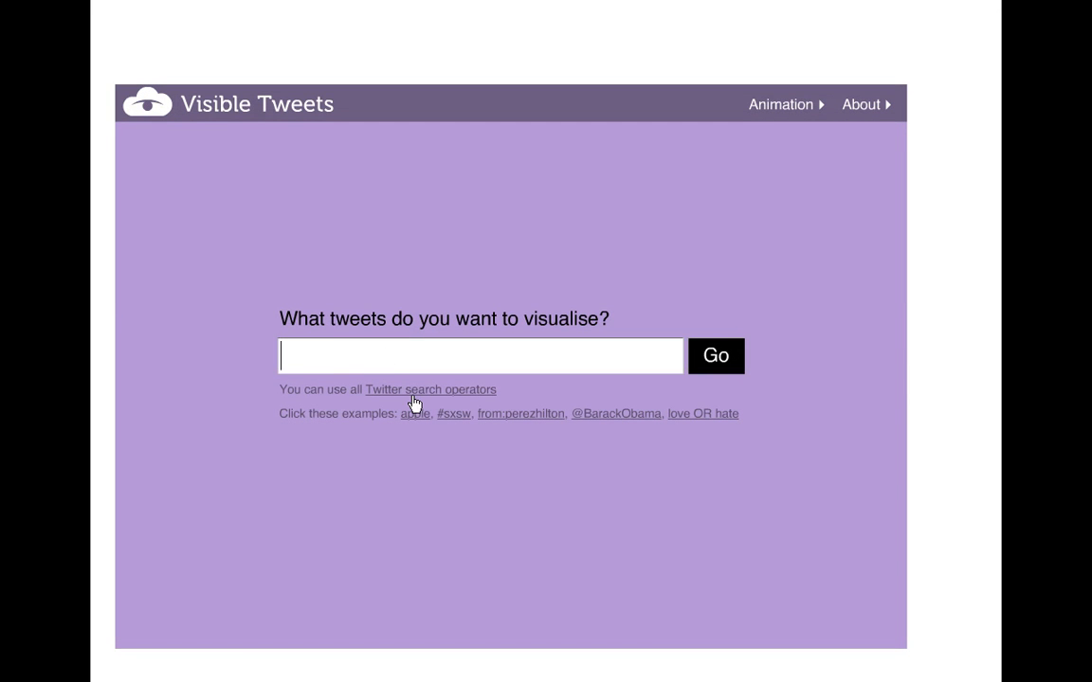
pyautogui.write('slidedyn')
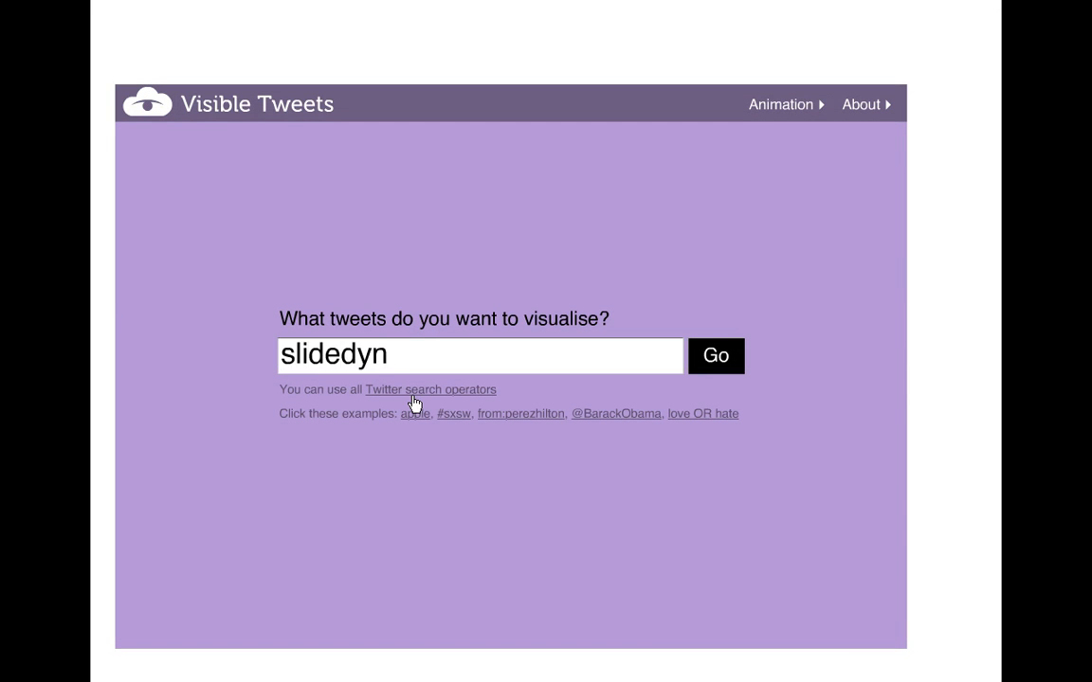
pyautogui.write('amic')
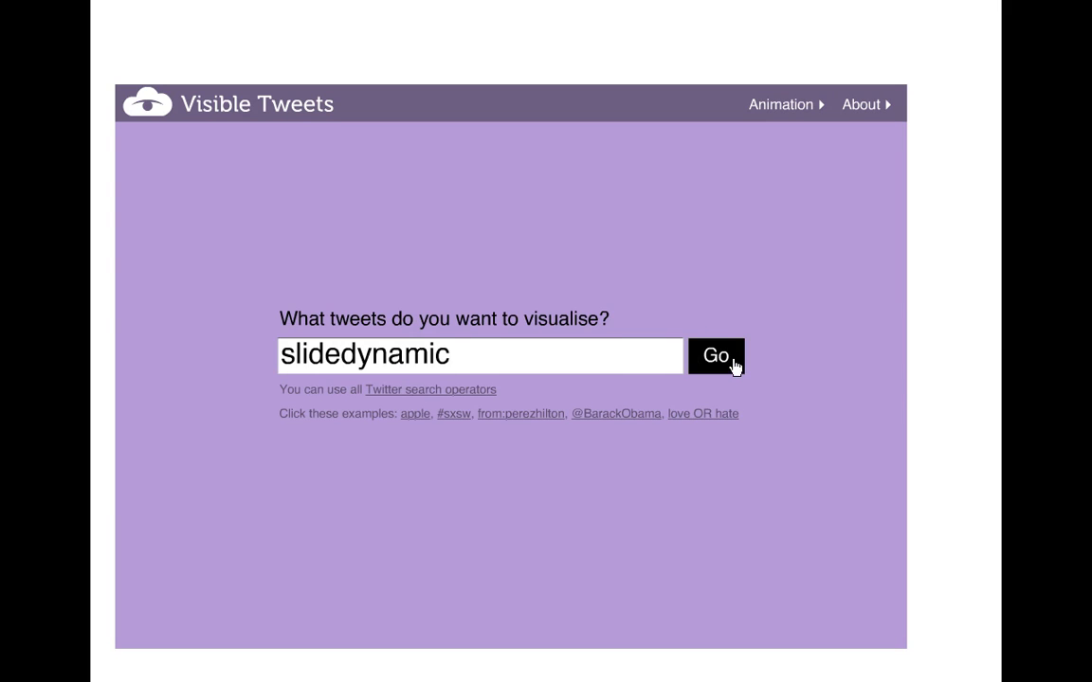
pyautogui.click(717, 354)
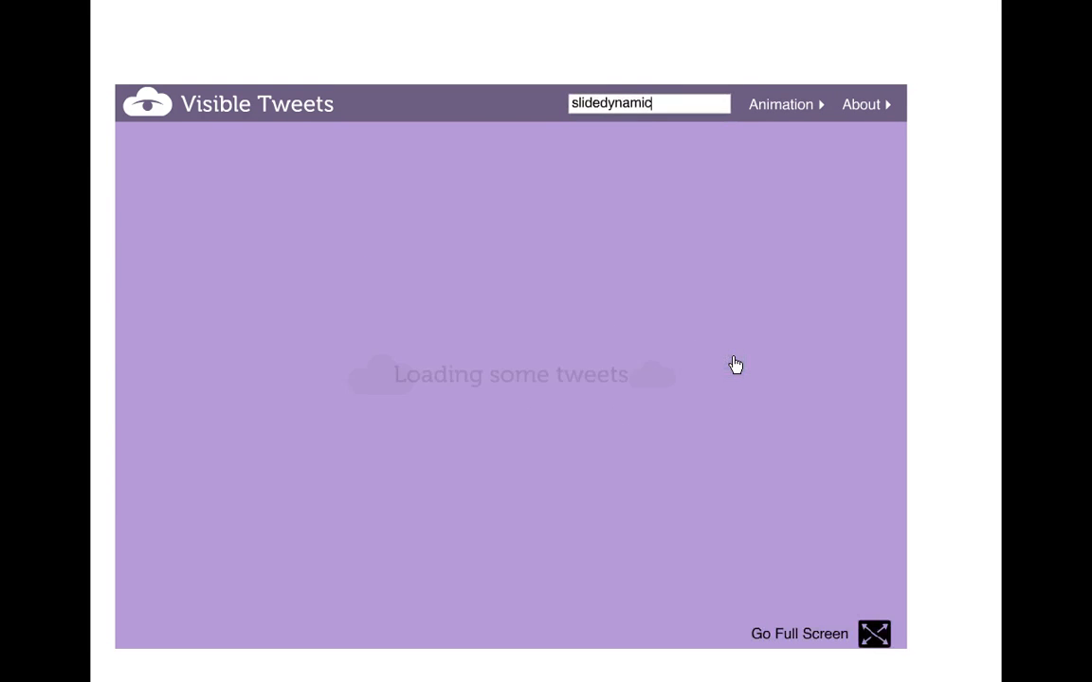